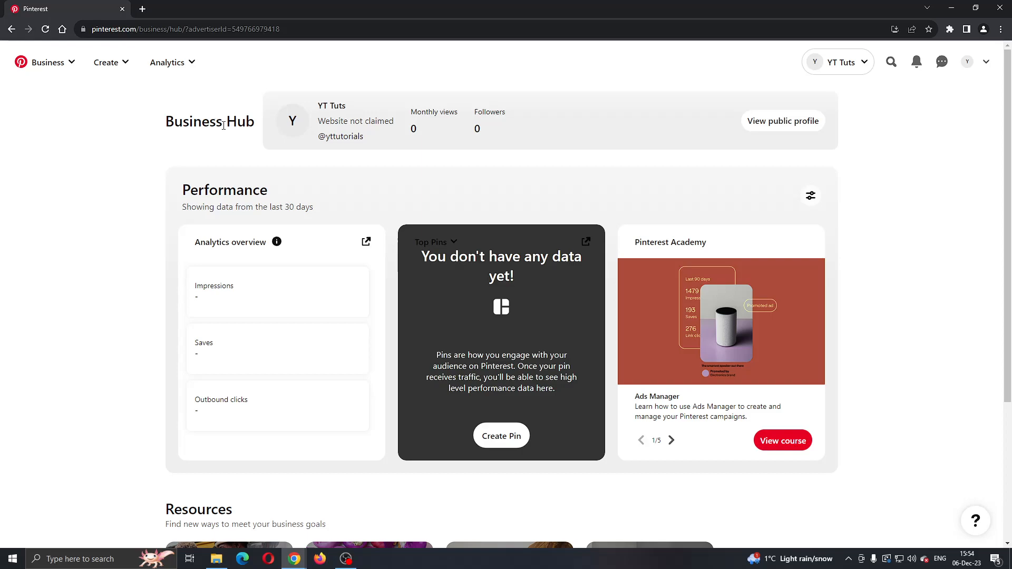
{"action": "mouse_move", "coordinate": [219, 168]}
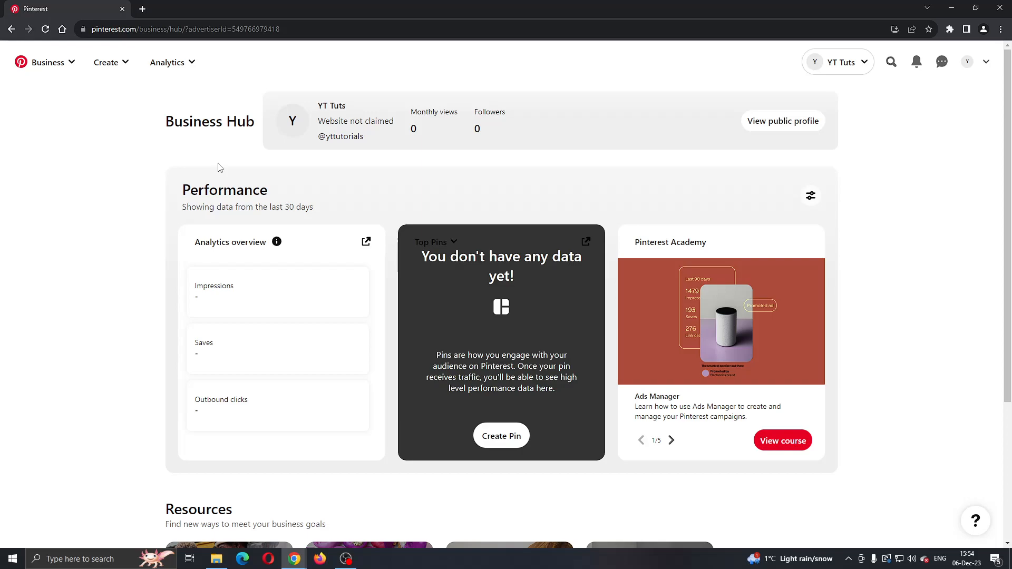
{"action": "mouse_move", "coordinate": [438, 190]}
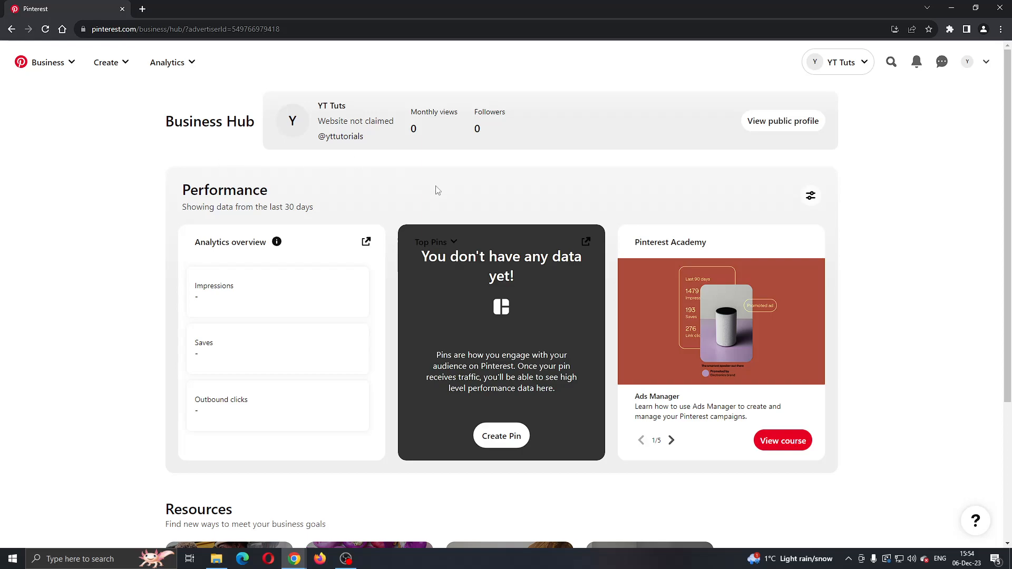
{"action": "mouse_move", "coordinate": [504, 203]}
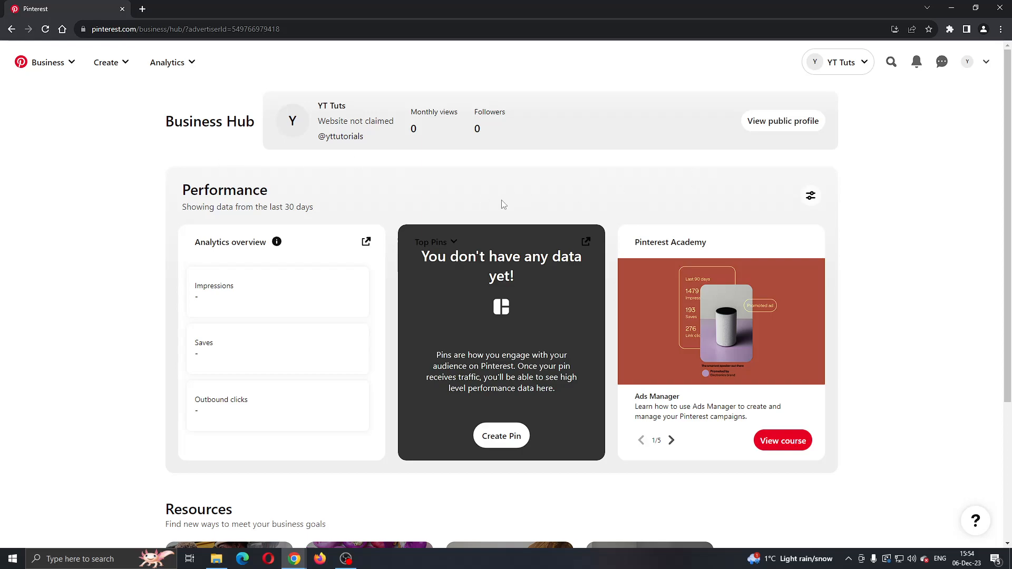
{"action": "mouse_move", "coordinate": [107, 136]}
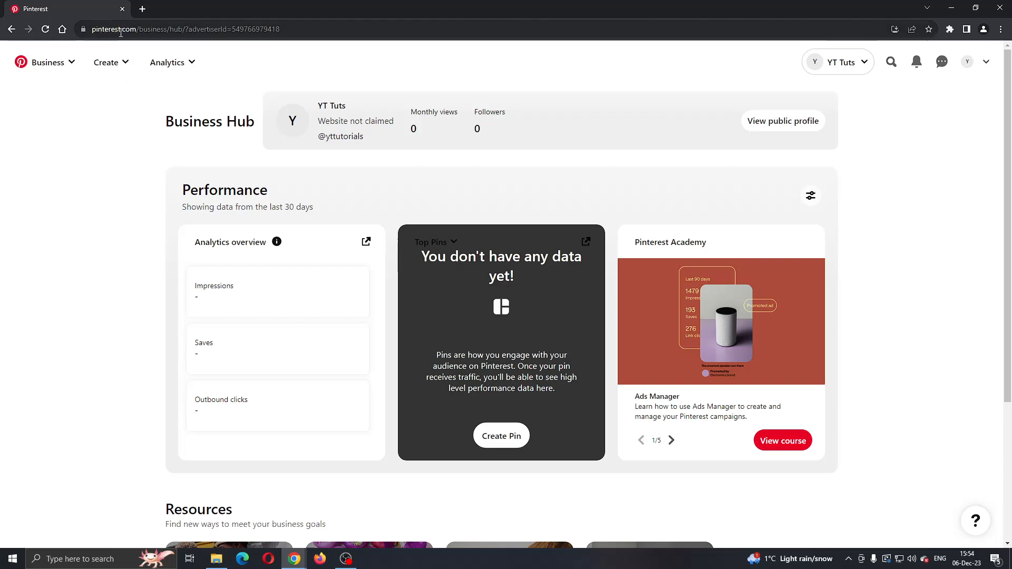
{"action": "mouse_move", "coordinate": [132, 65]}
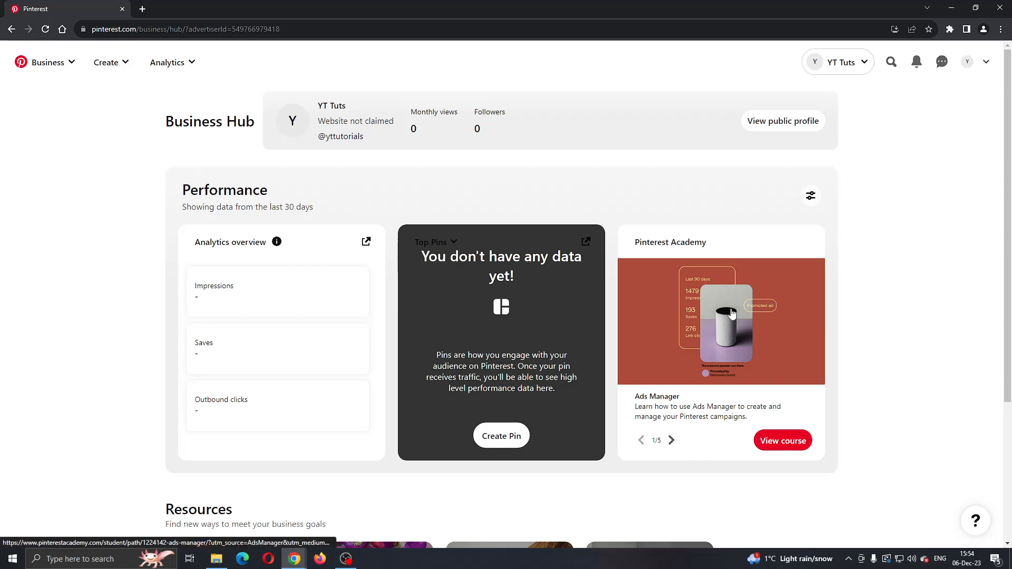
{"action": "mouse_move", "coordinate": [717, 338]}
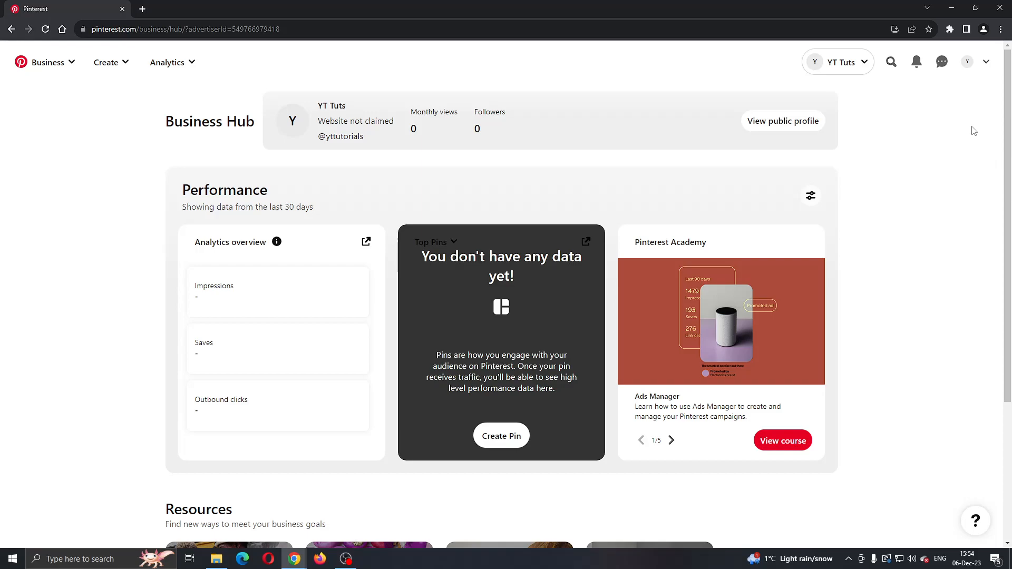
{"action": "mouse_move", "coordinate": [960, 89]}
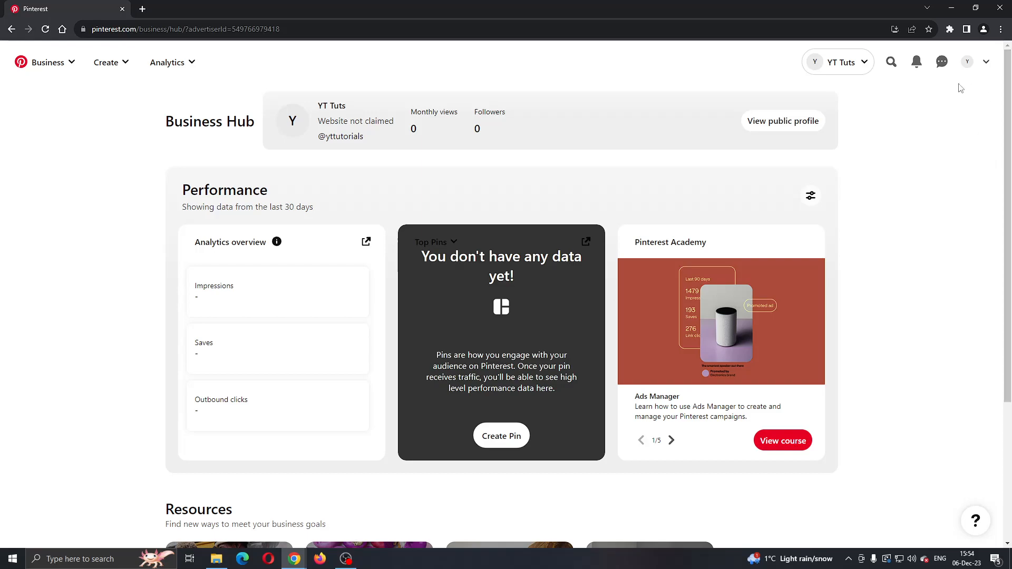
{"action": "mouse_move", "coordinate": [262, 137]}
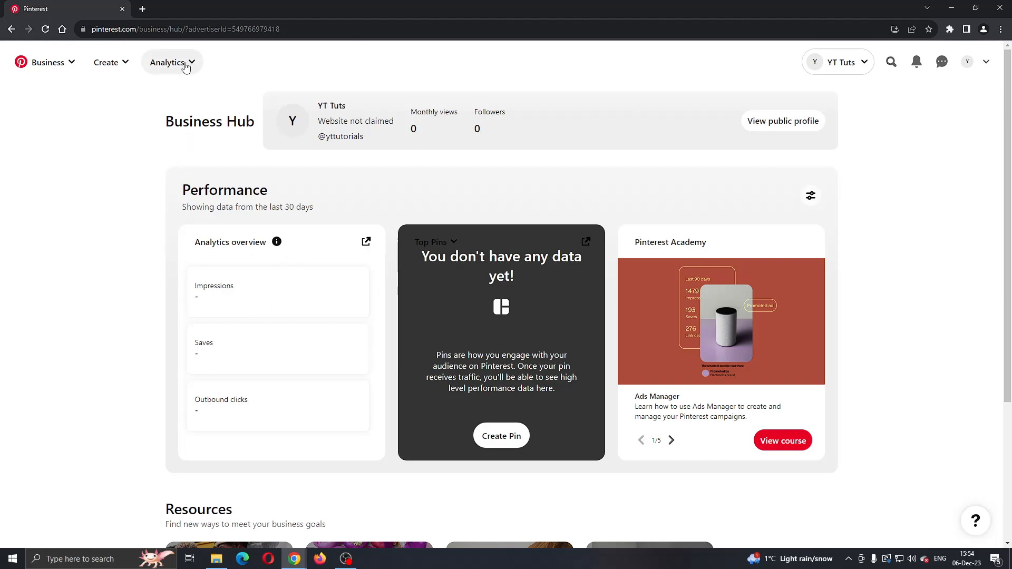
{"action": "mouse_move", "coordinate": [290, 170]}
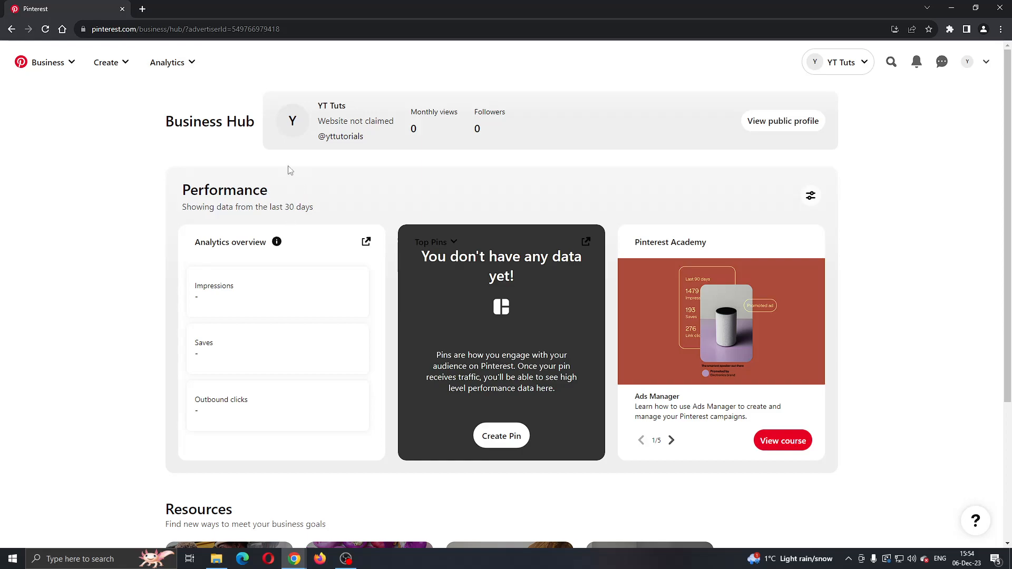
{"action": "mouse_move", "coordinate": [380, 164]}
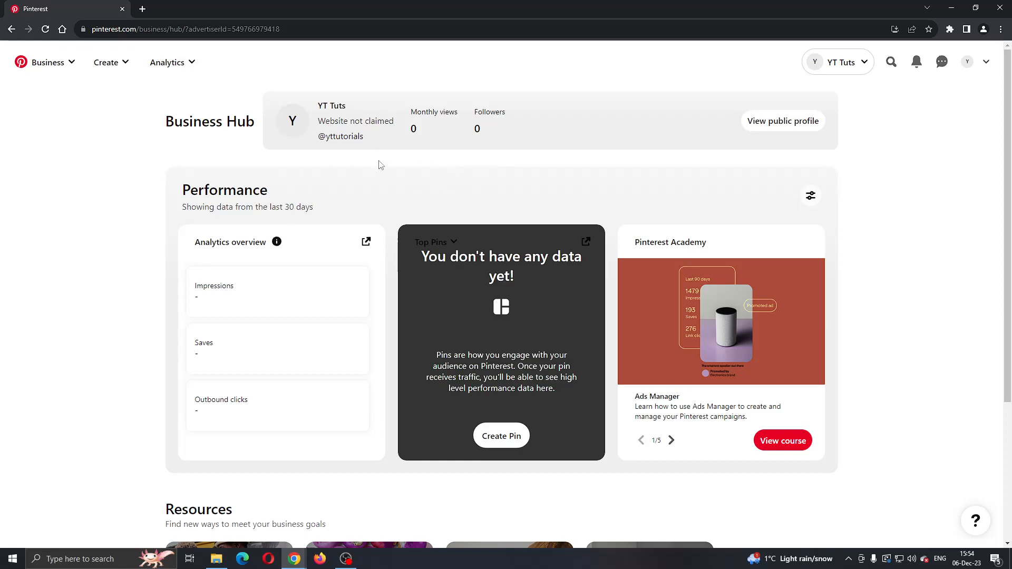
{"action": "mouse_move", "coordinate": [277, 178]}
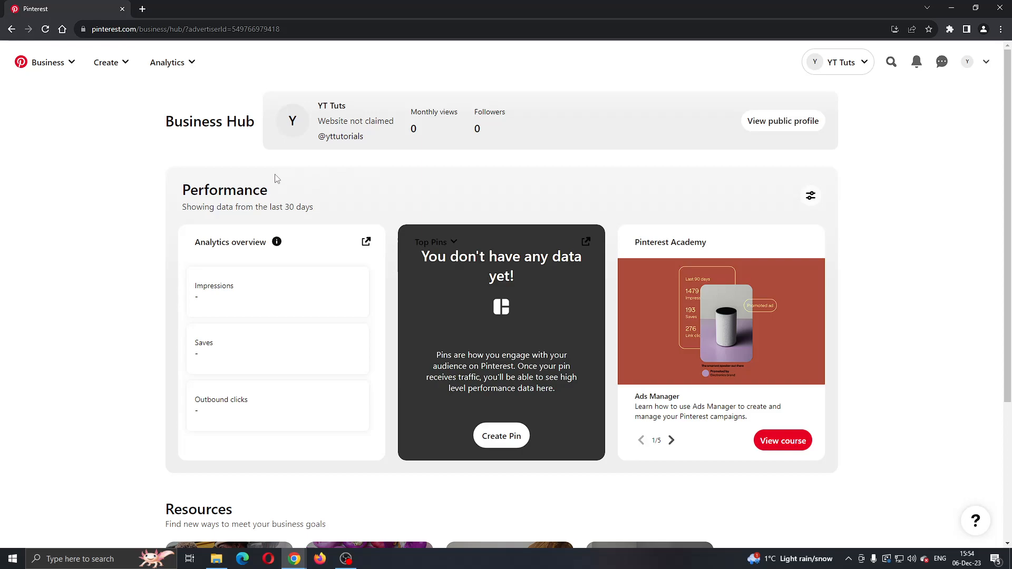
{"action": "mouse_move", "coordinate": [674, 201]}
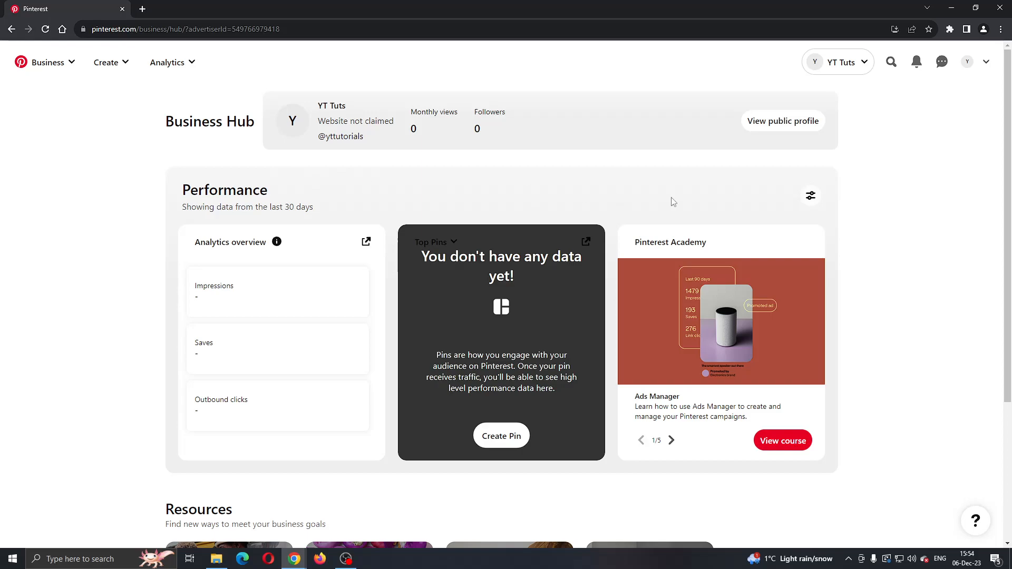
{"action": "mouse_move", "coordinate": [863, 117]}
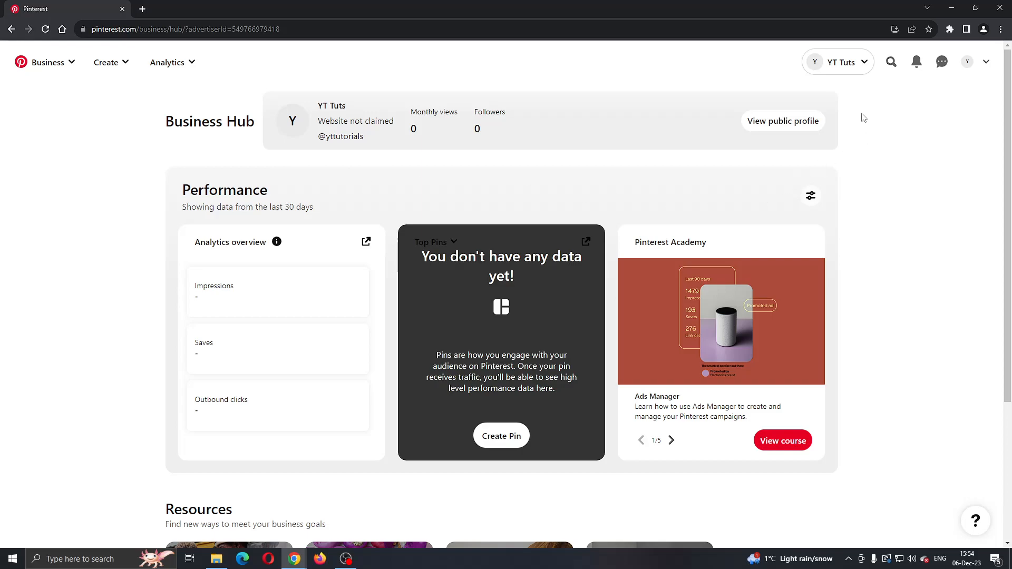
{"action": "mouse_move", "coordinate": [846, 70]}
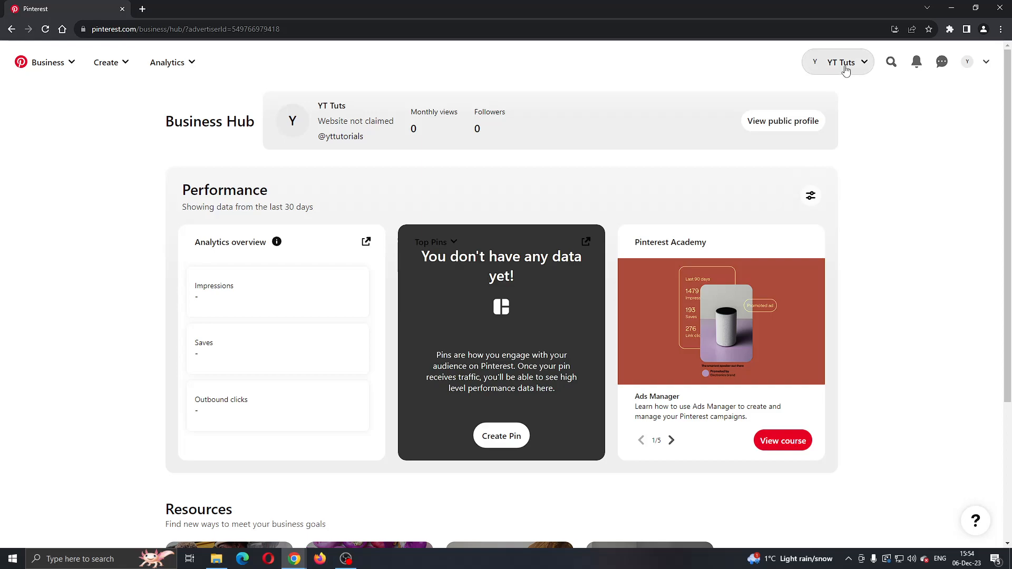
- Switch to the YT Tuts ad account from the top-right account switcher
{"action": "left_click", "coordinate": [841, 61]}
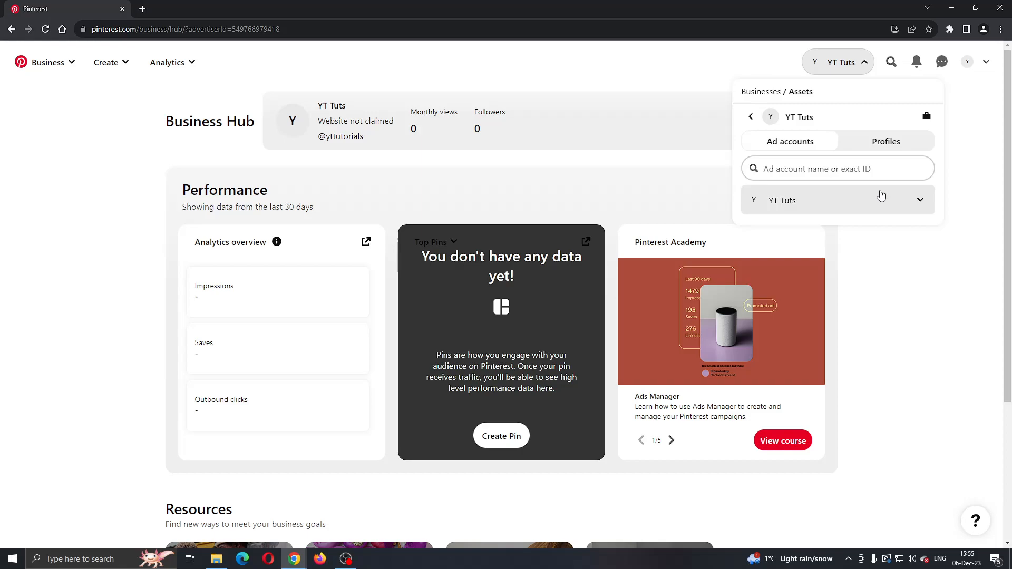
{"action": "mouse_move", "coordinate": [885, 201]}
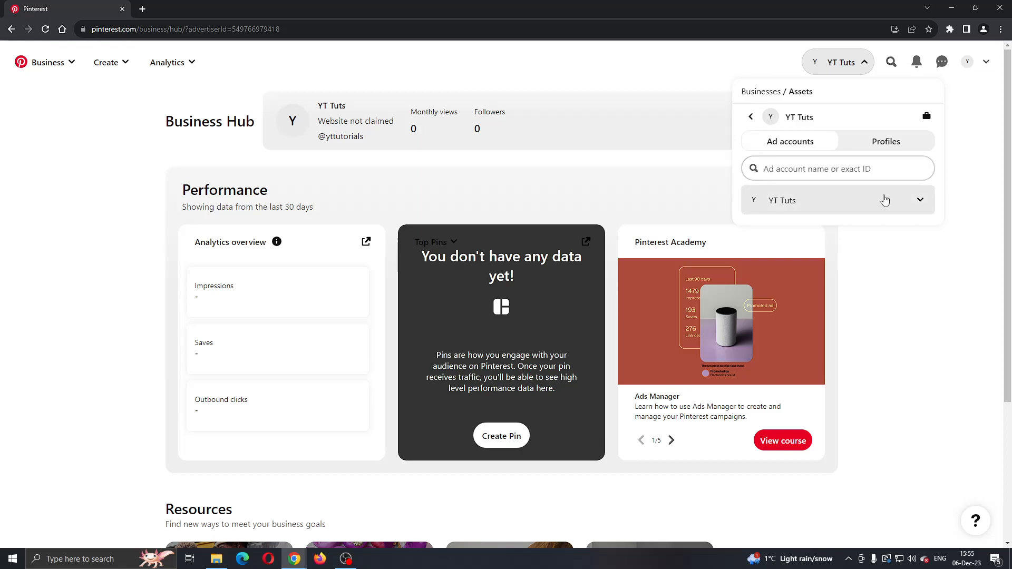
{"action": "mouse_move", "coordinate": [860, 204]}
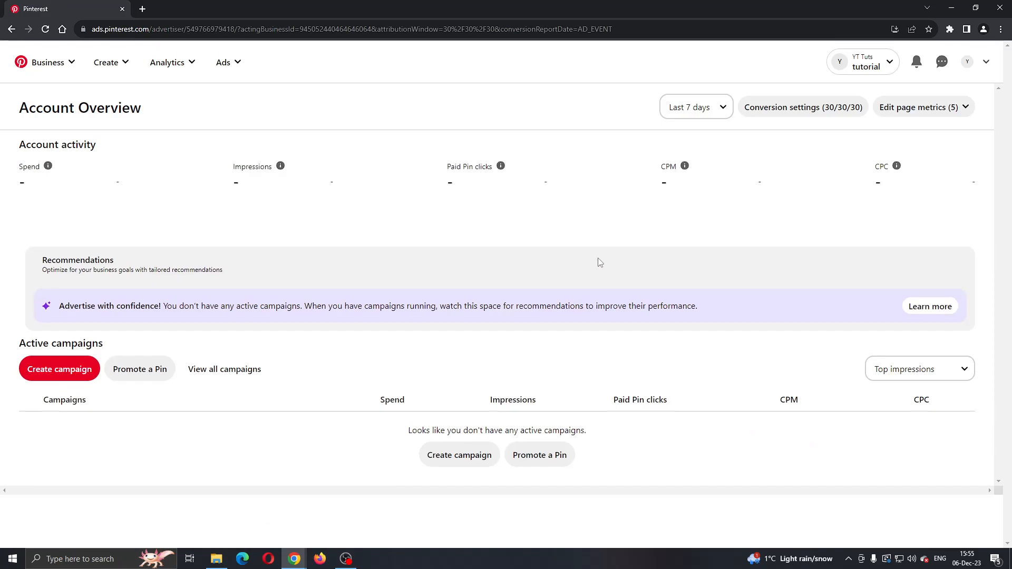
{"action": "mouse_move", "coordinate": [311, 334]}
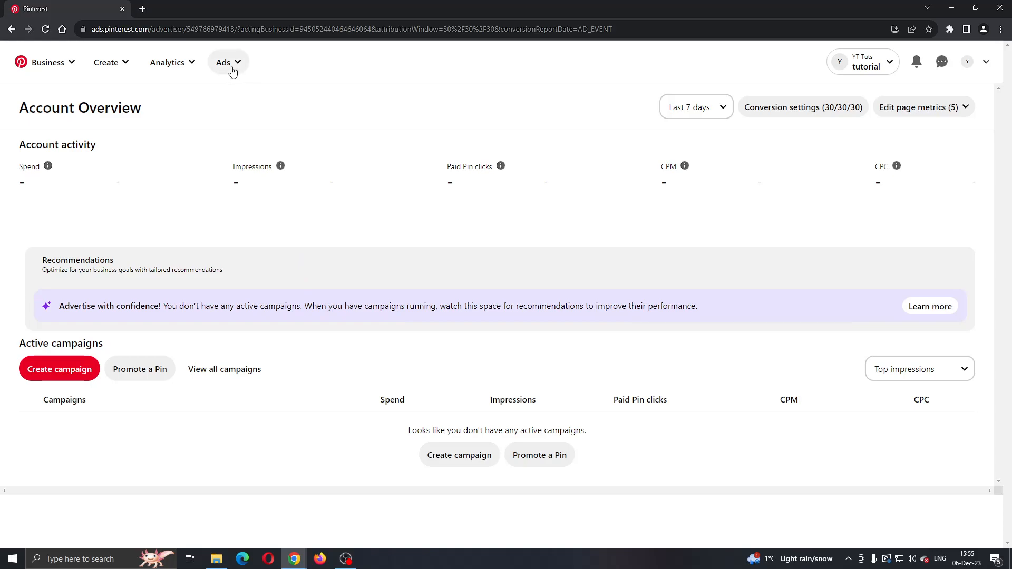
- Go to Billing's Payment settings through the Ads menu
{"action": "left_click", "coordinate": [223, 62]}
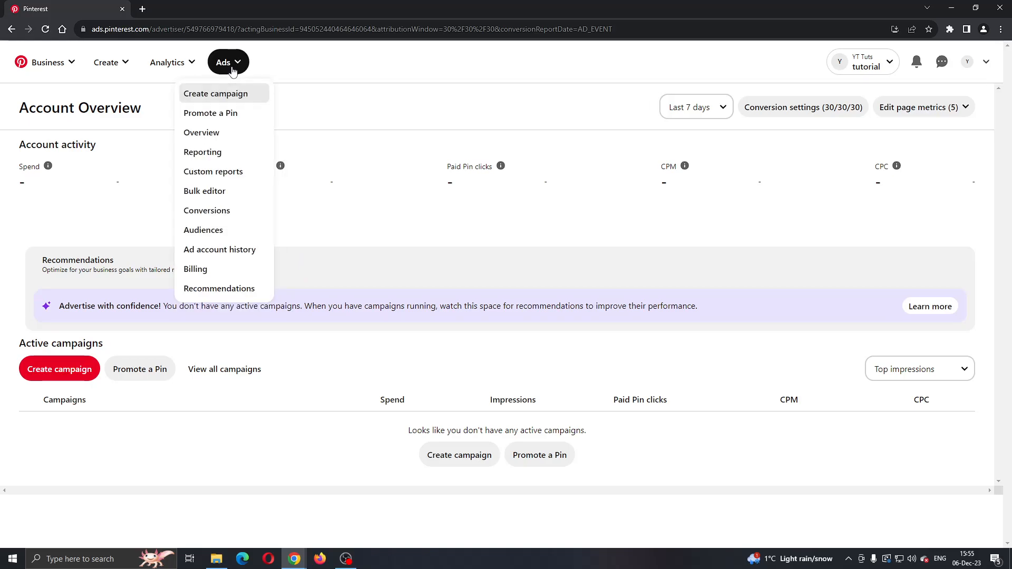
{"action": "mouse_move", "coordinate": [221, 100]}
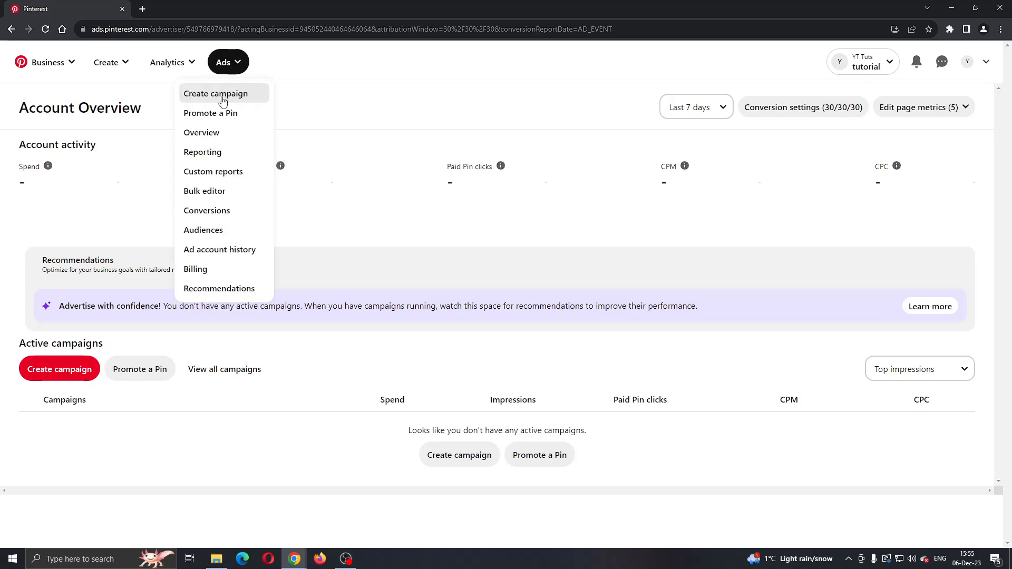
{"action": "mouse_move", "coordinate": [223, 100]}
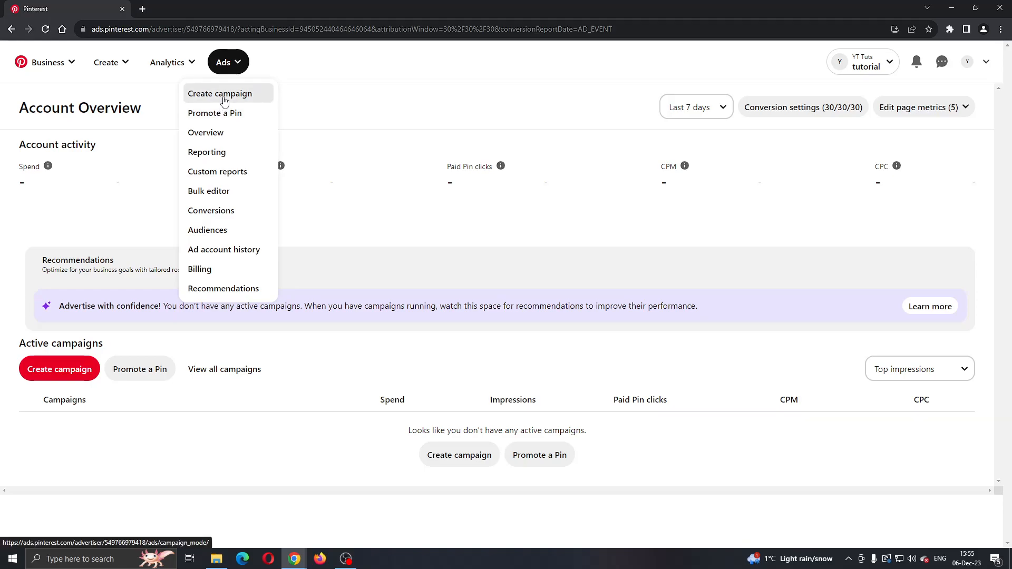
{"action": "mouse_move", "coordinate": [211, 113]}
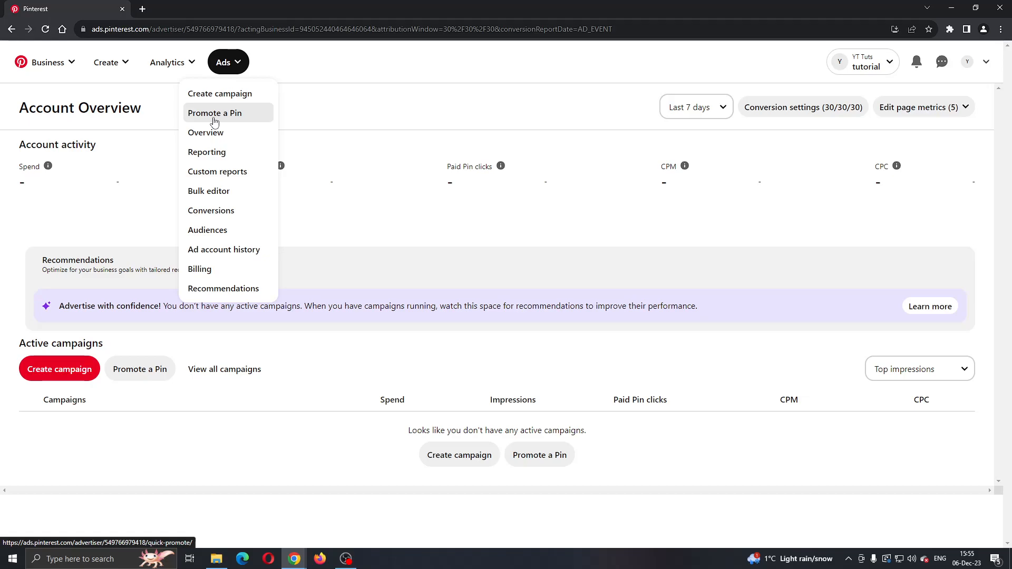
{"action": "mouse_move", "coordinate": [227, 282]}
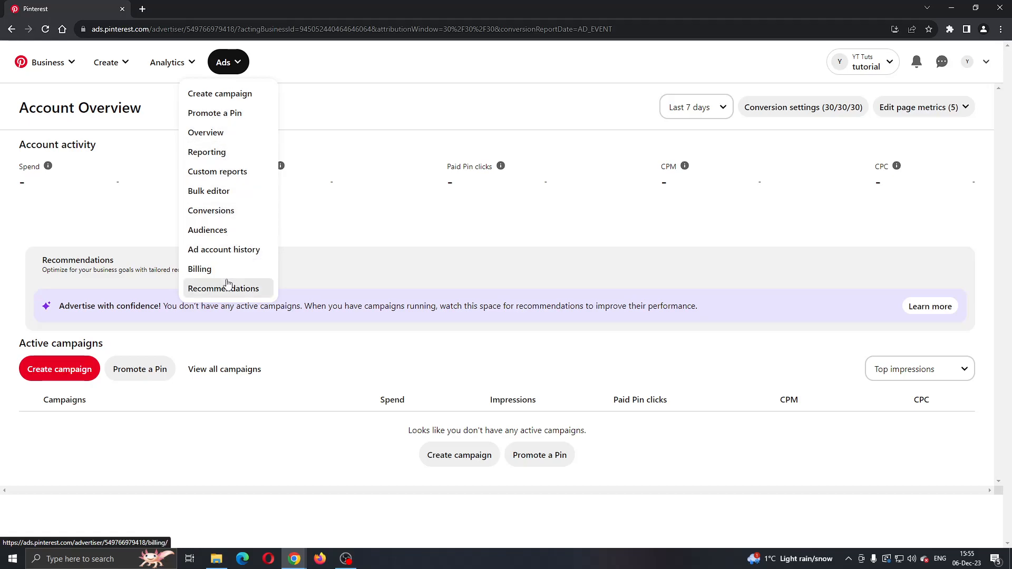
{"action": "mouse_move", "coordinate": [220, 269]}
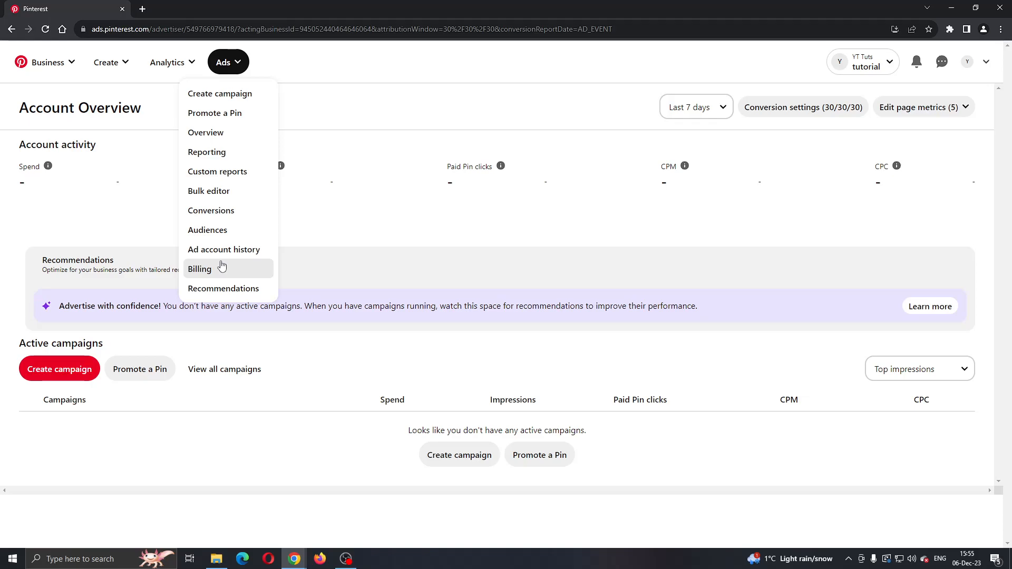
{"action": "left_click", "coordinate": [199, 269]}
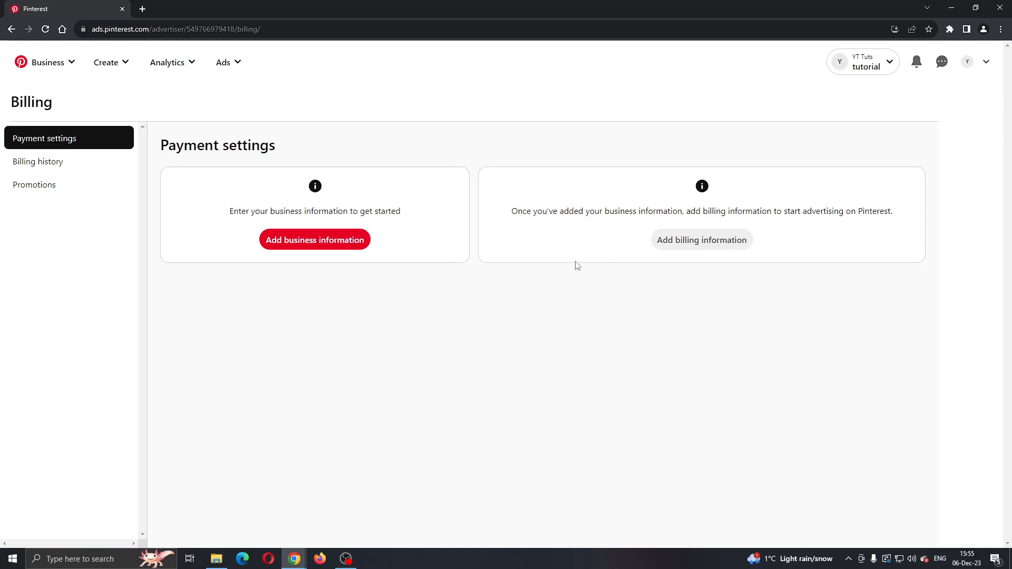
{"action": "mouse_move", "coordinate": [175, 16]}
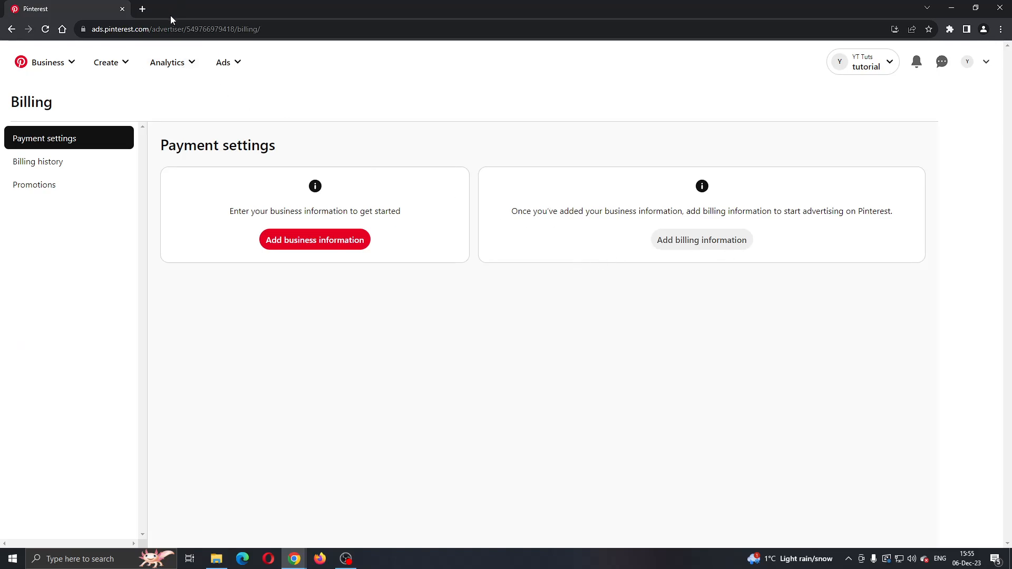
{"action": "mouse_move", "coordinate": [175, 173]}
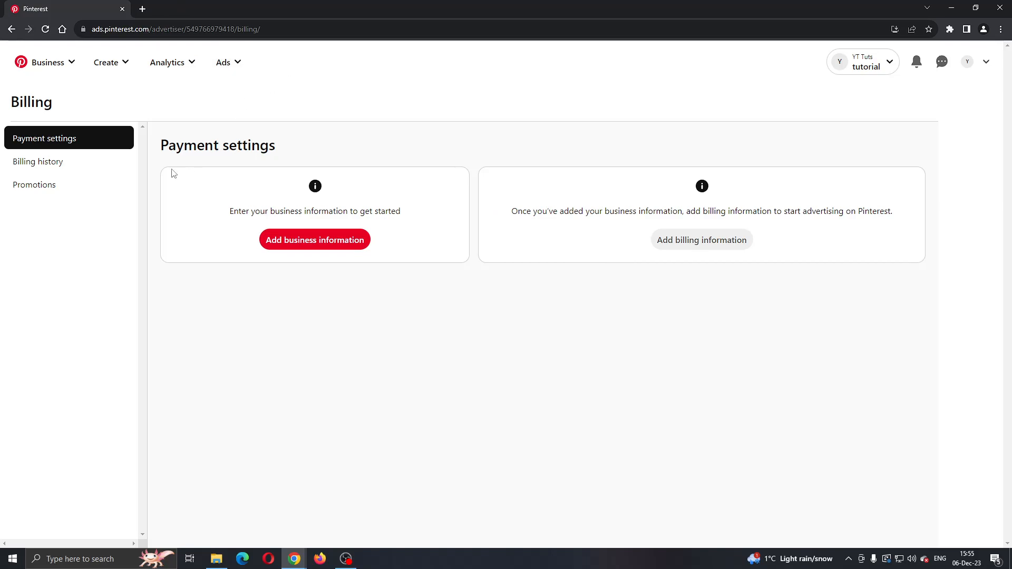
{"action": "mouse_move", "coordinate": [68, 158]}
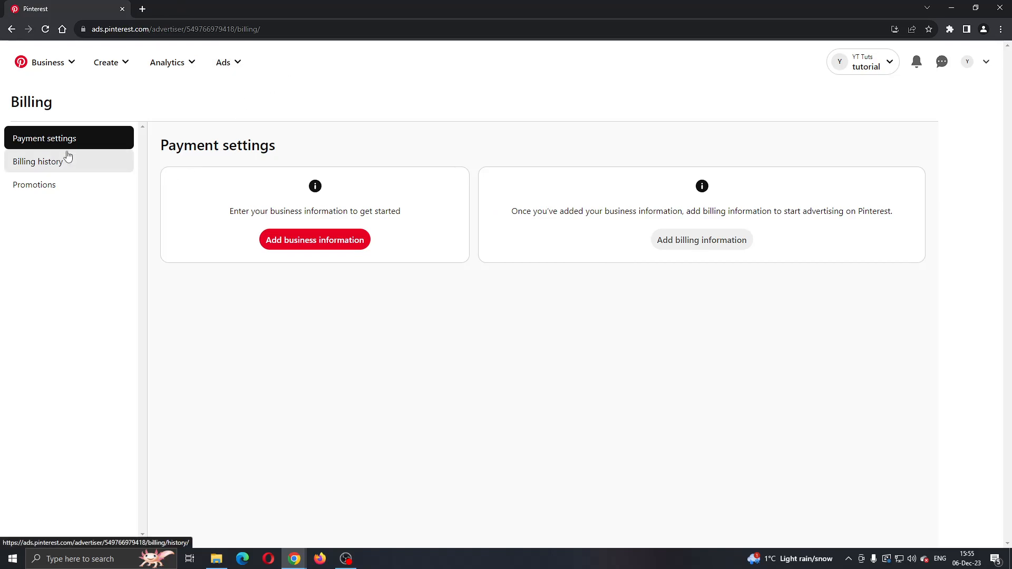
- Return to the Business Hub from the Business menu
{"action": "left_click", "coordinate": [48, 62]}
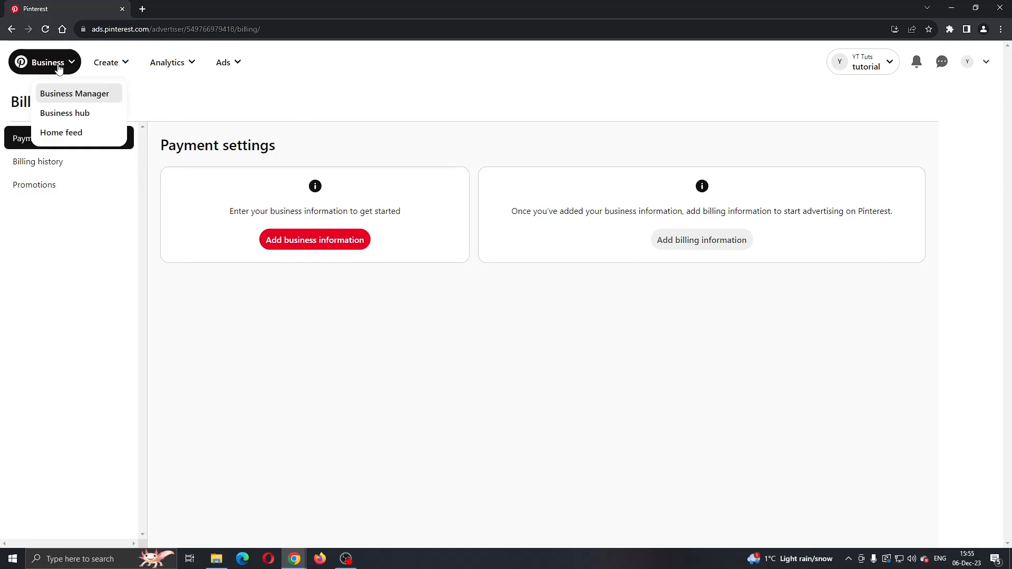
{"action": "left_click", "coordinate": [64, 112]}
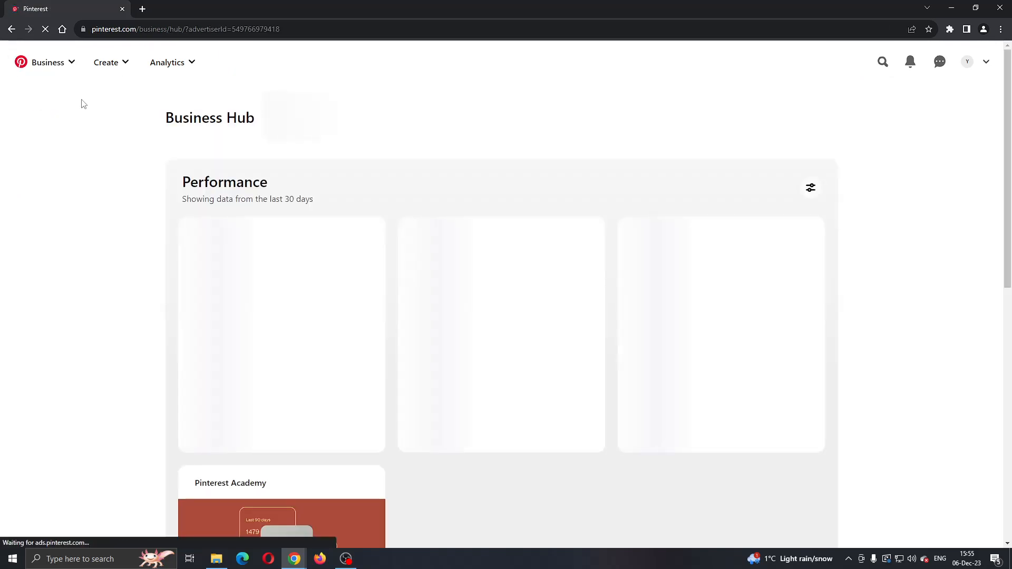